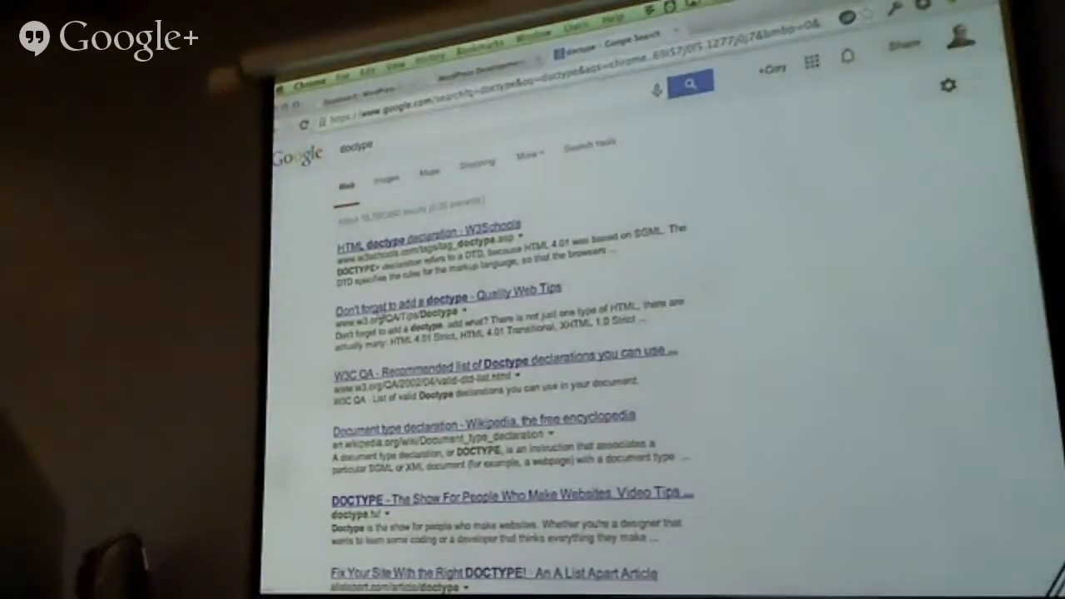
# Show header.php's <!DOCTYPE html> line, then move down to the <header> and <nav> markup.
pyautogui.click(446, 299)
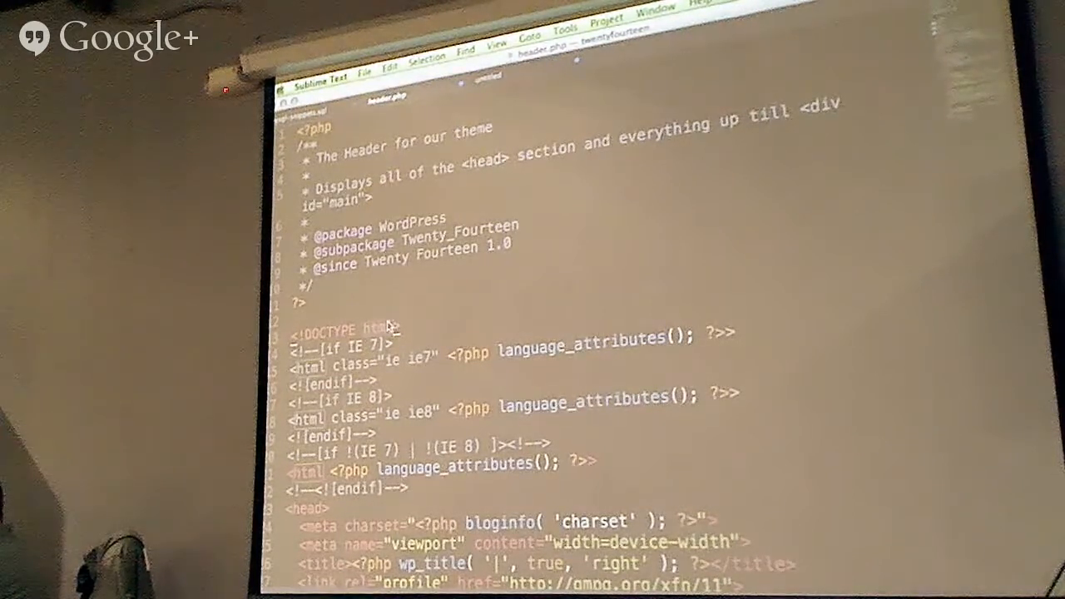
pyautogui.moveTo(541, 249)
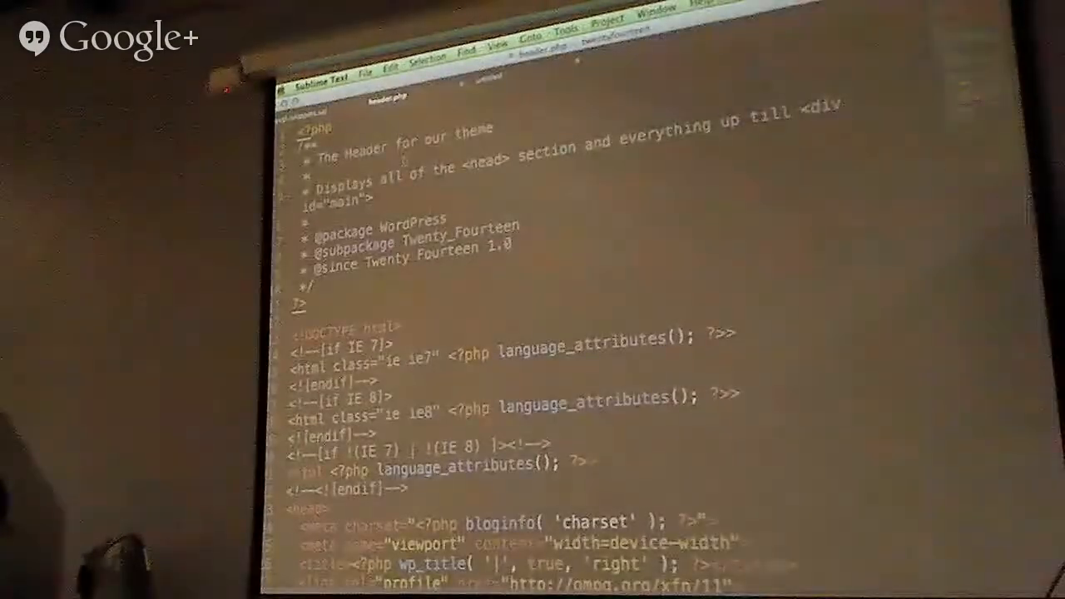
pyautogui.scroll(-3)
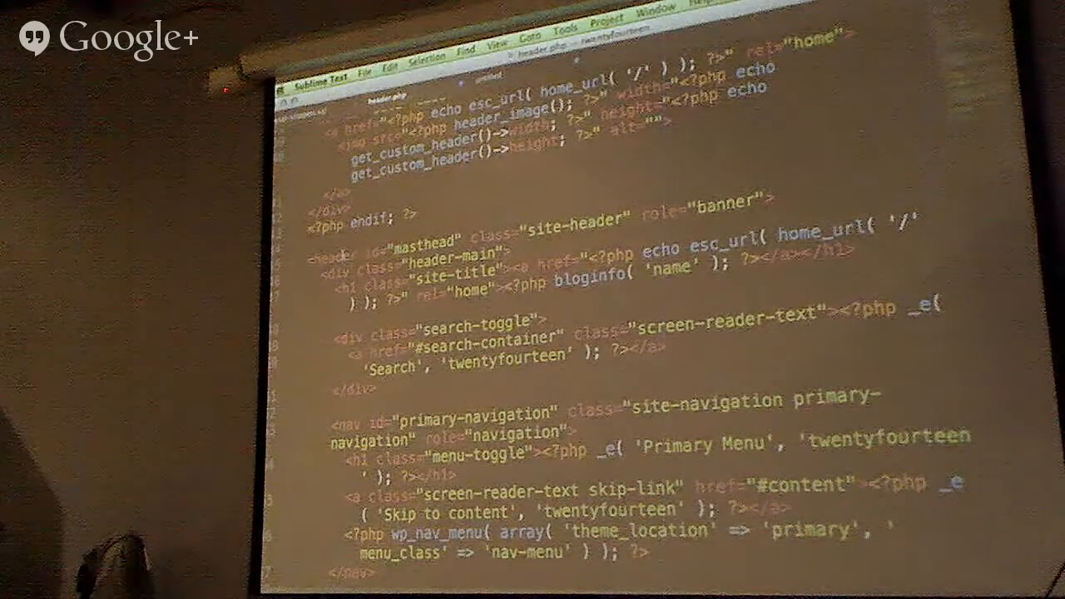
# Try the htmlboil snippet in a new tab, then return to header.php from the sidebar.
pyautogui.scroll(-3)
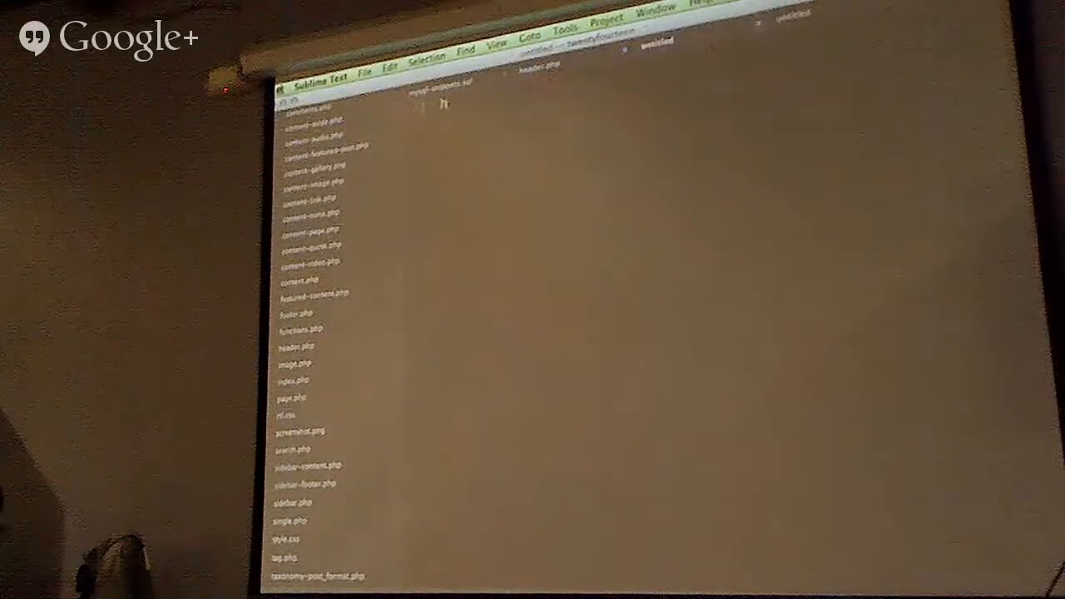
pyautogui.write('html')
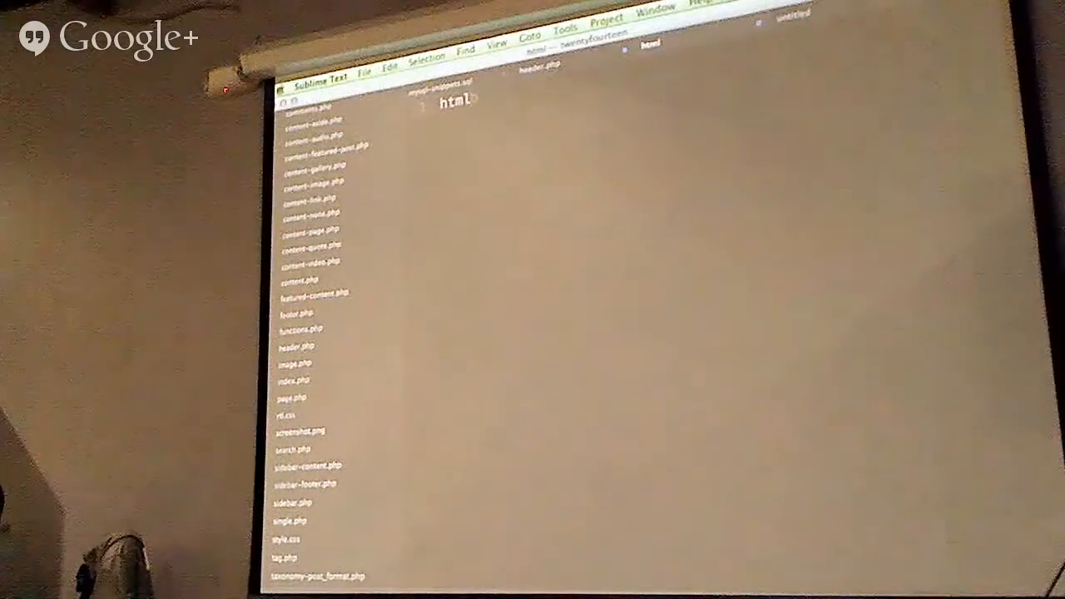
pyautogui.write('boil')
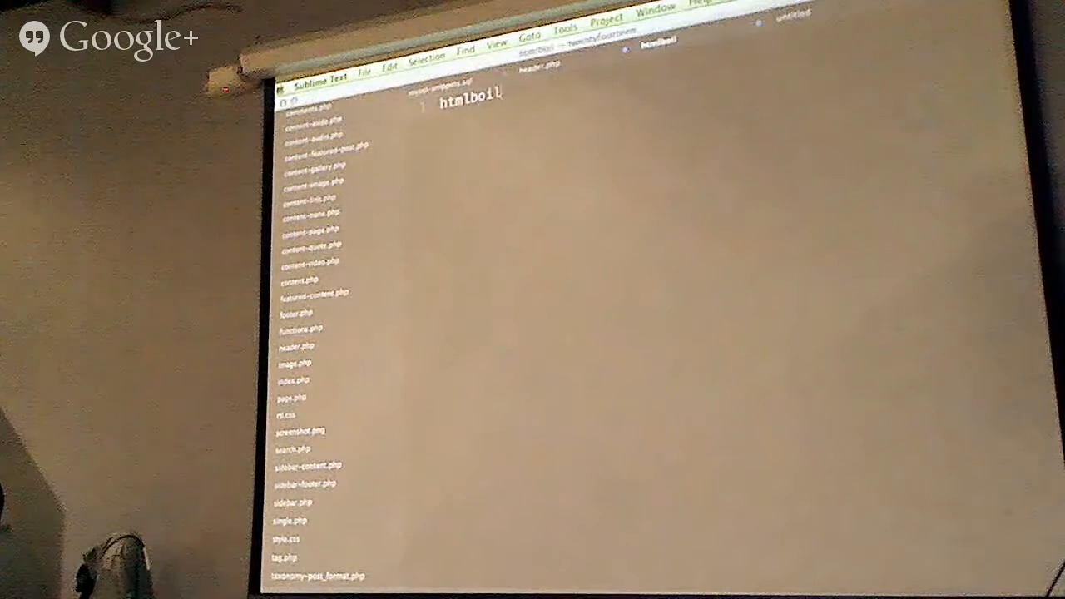
pyautogui.click(299, 348)
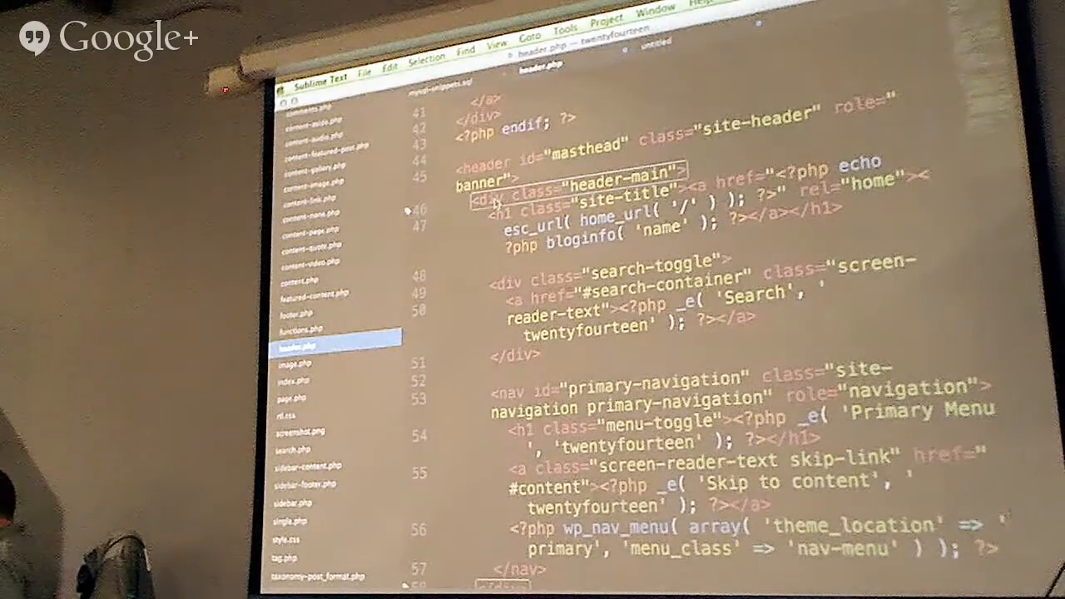
# Scroll back up header.php before closing the untitled XHTML 1.0 Strict doctype file.
pyautogui.scroll(3)
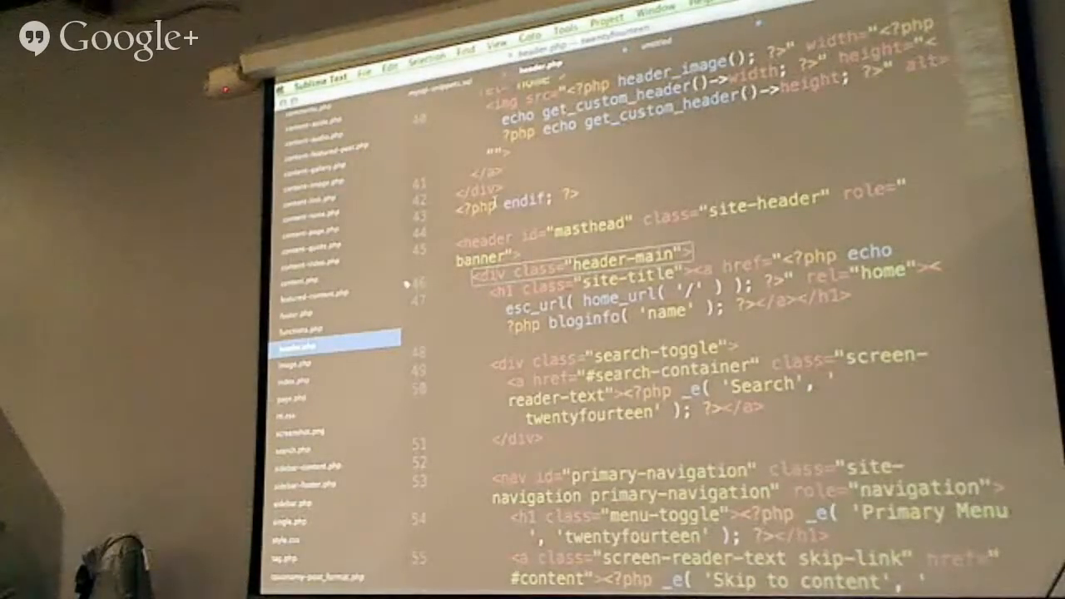
pyautogui.scroll(3)
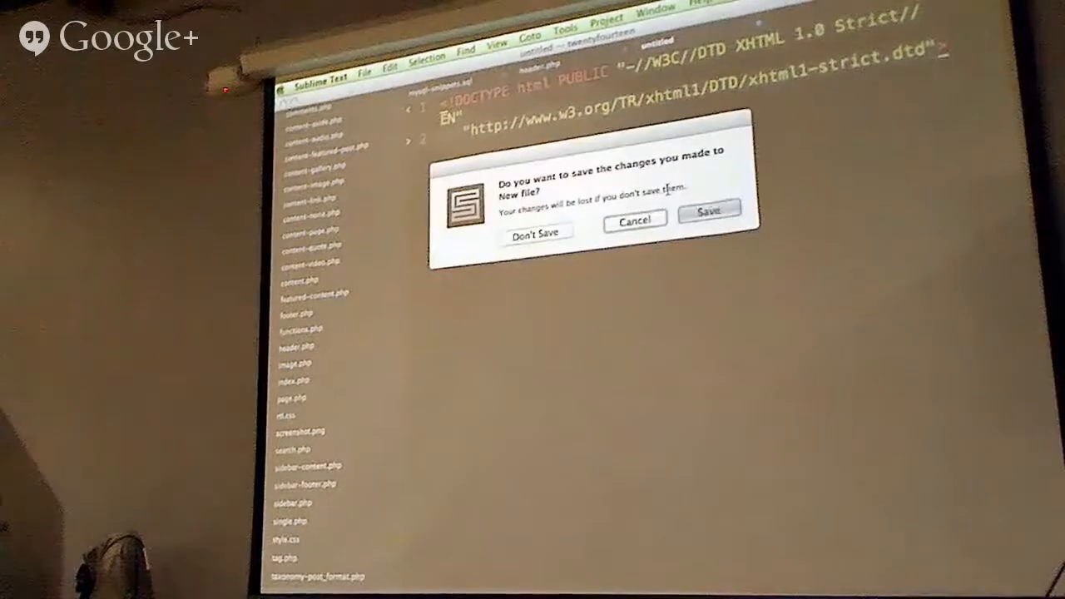
# Discard the unsaved XHTML doctype file with Don't Save, then load style.css.
pyautogui.click(536, 230)
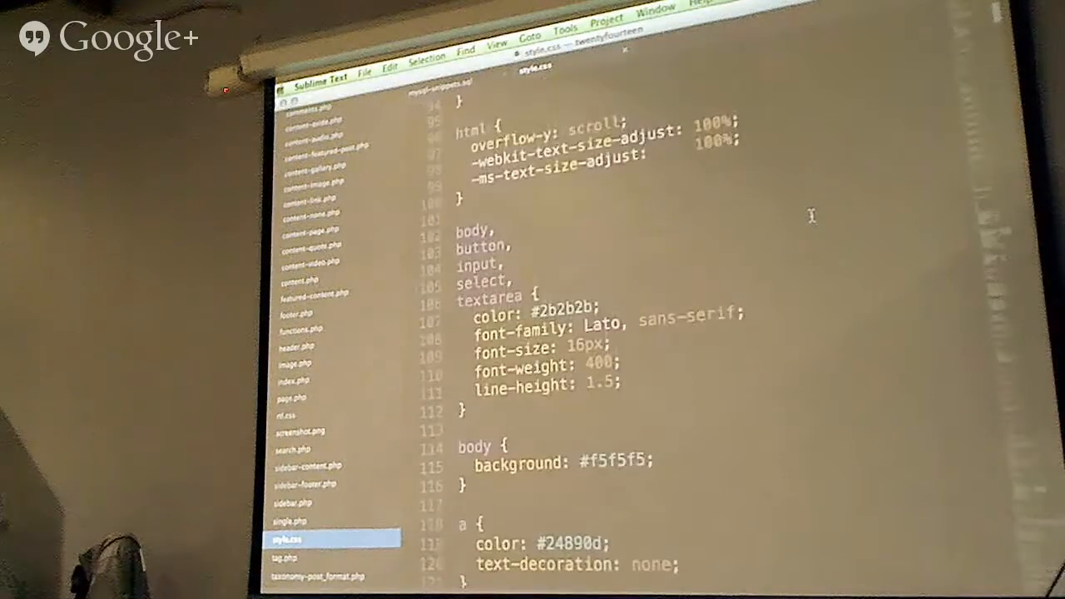
# Search style.css for border-radius, reaching the input-field rules near line 485.
pyautogui.scroll(3)
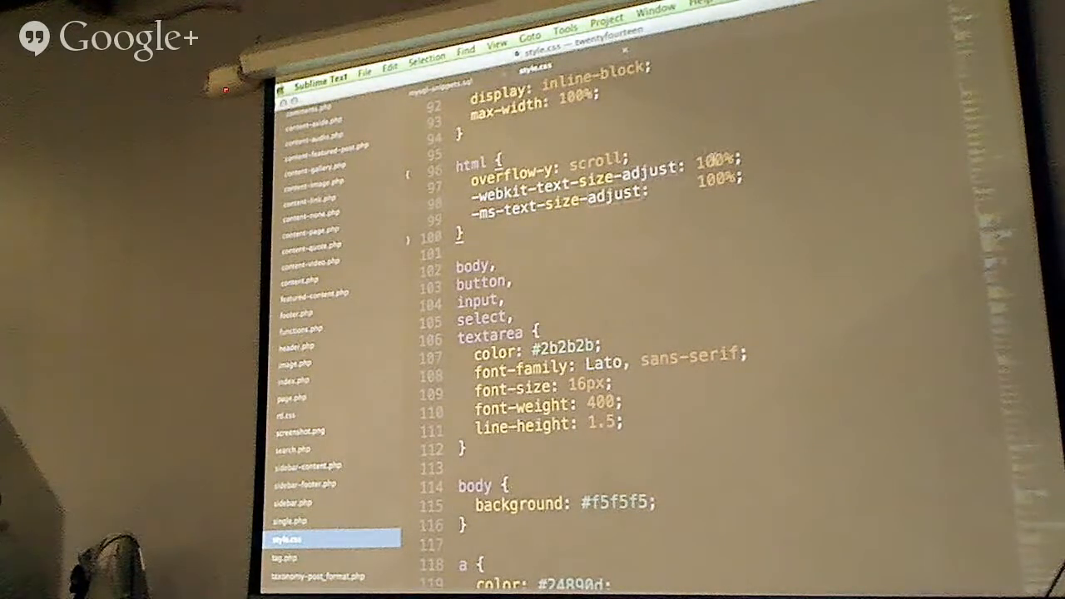
pyautogui.scroll(-3)
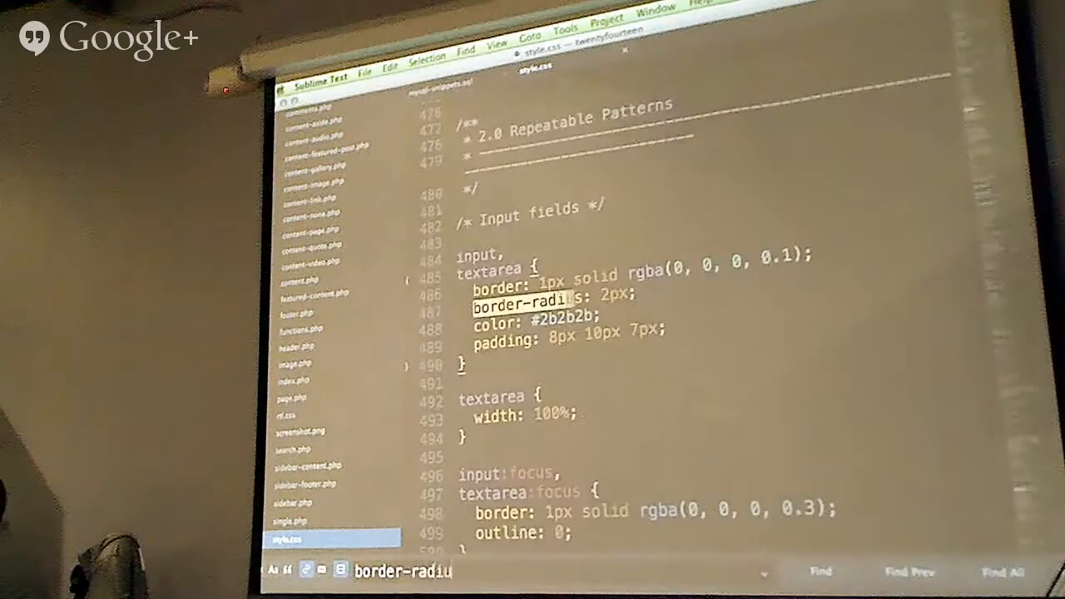
# Finish the border-radius search and scroll to the Buttons rules with border-radius 2px.
pyautogui.write('s')
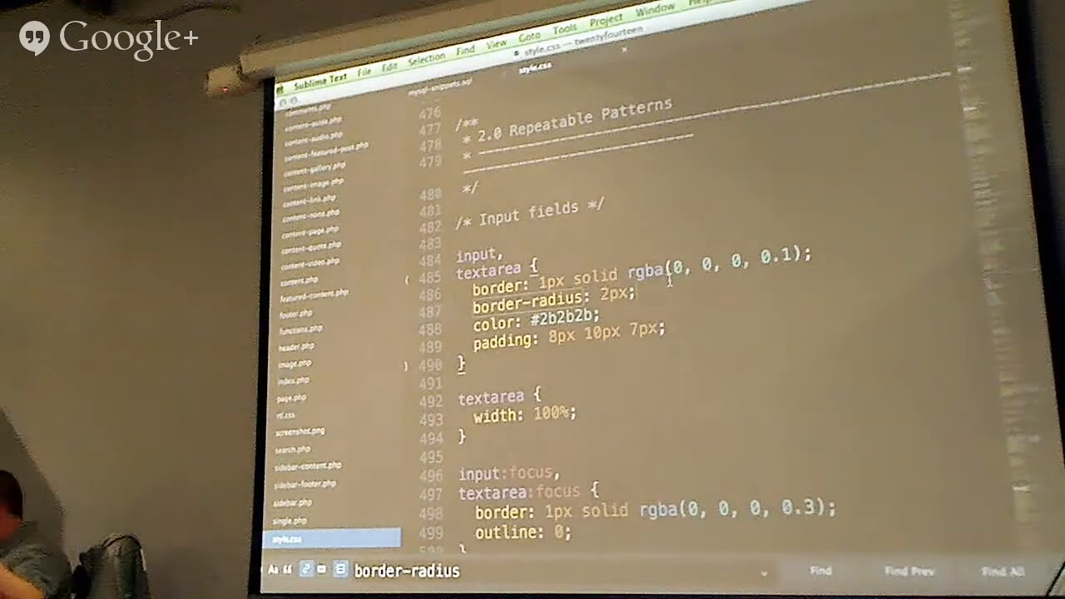
pyautogui.scroll(-3)
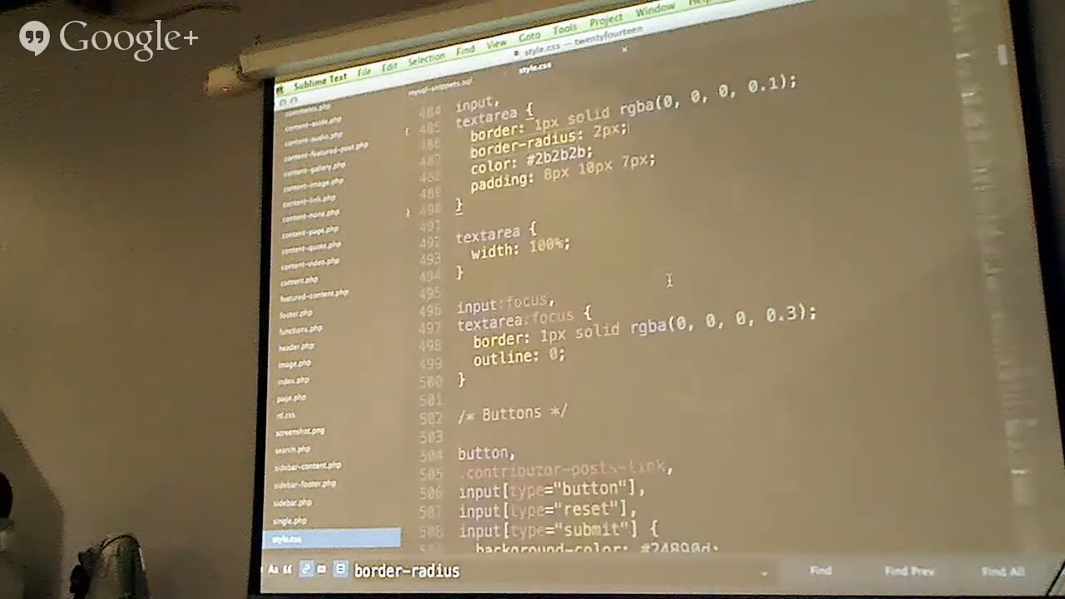
pyautogui.scroll(-3)
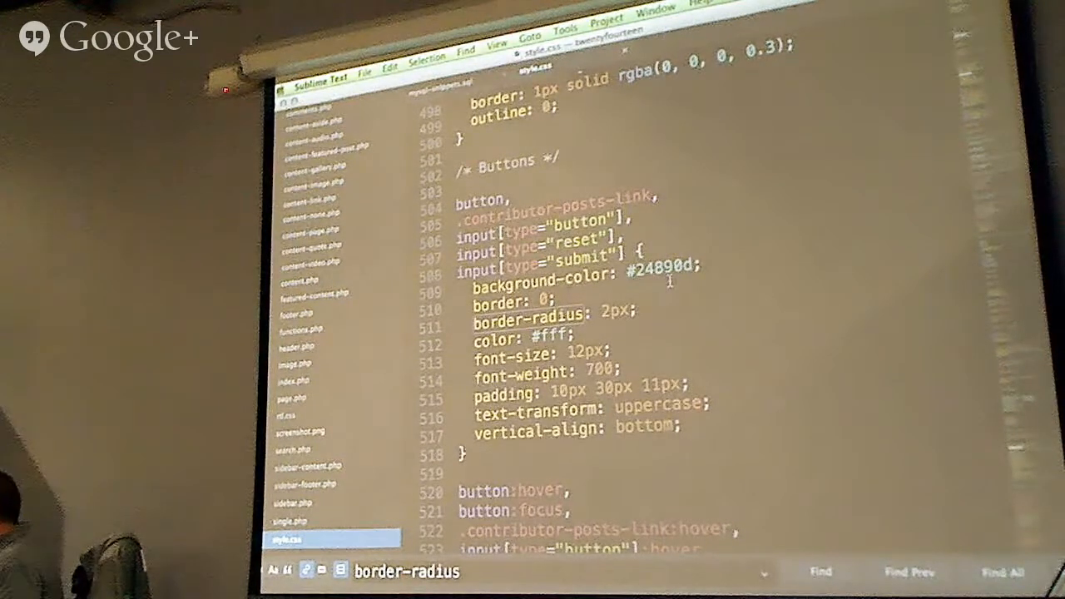
pyautogui.scroll(-3)
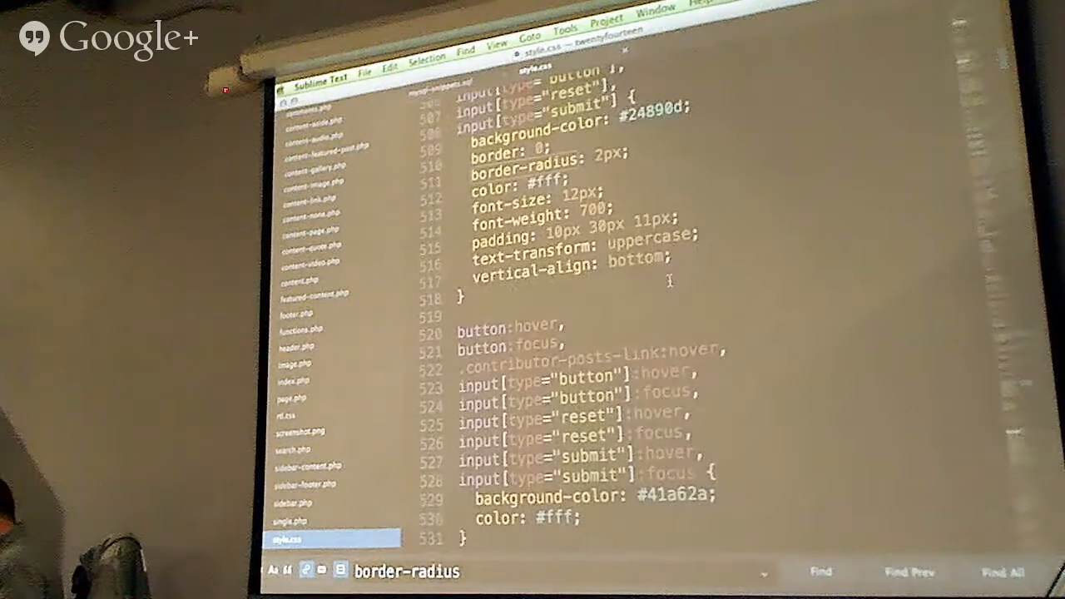